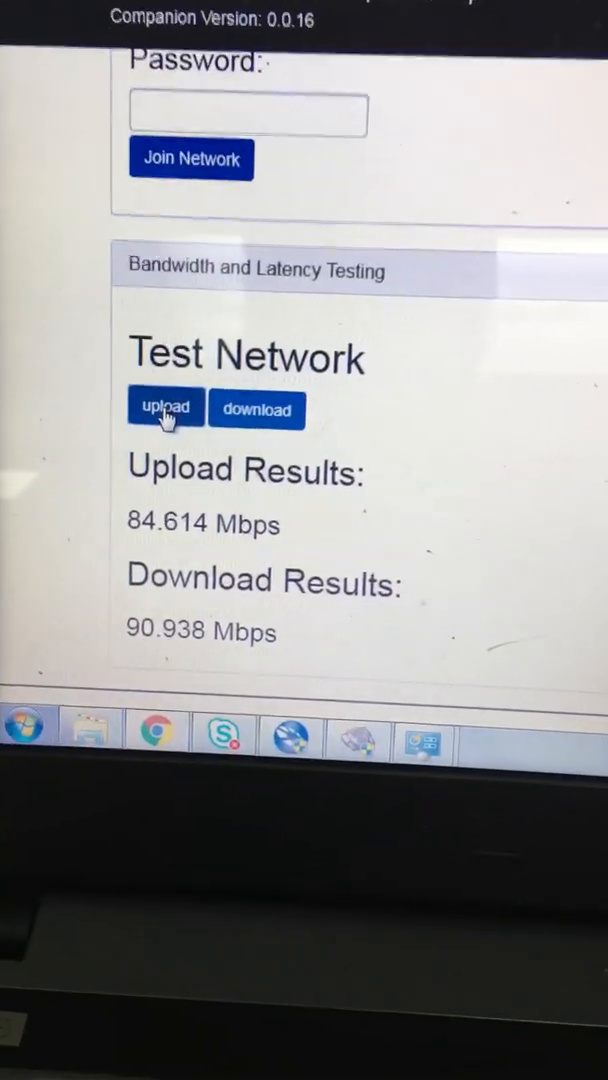
Rerun the upload test to about 86 Mbps, then start the download bandwidth test
{"action": "left_click", "coordinate": [164, 408]}
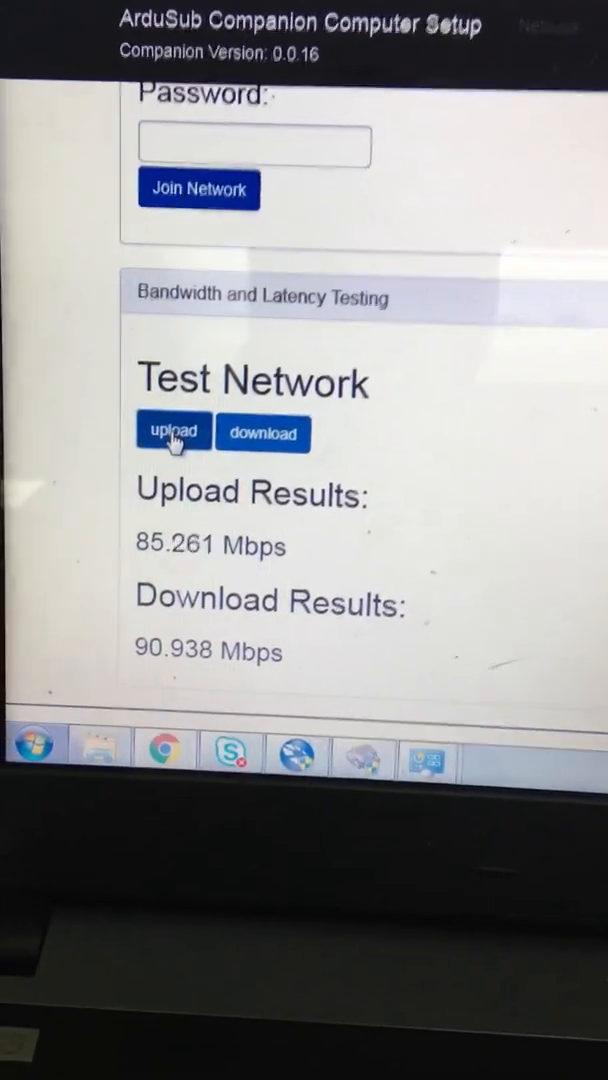
{"action": "left_click", "coordinate": [172, 432]}
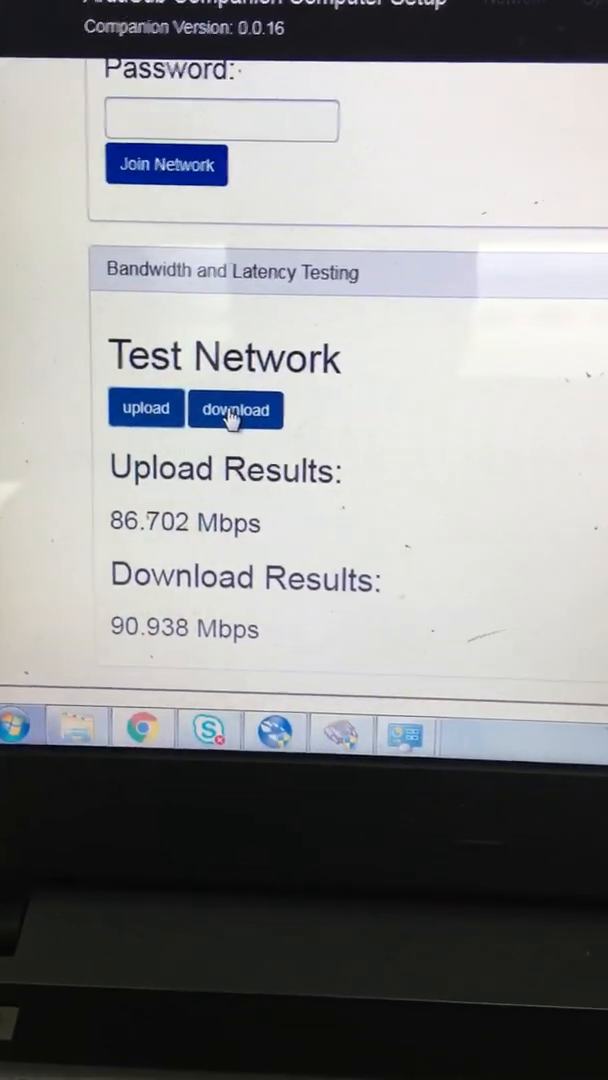
{"action": "left_click", "coordinate": [236, 408]}
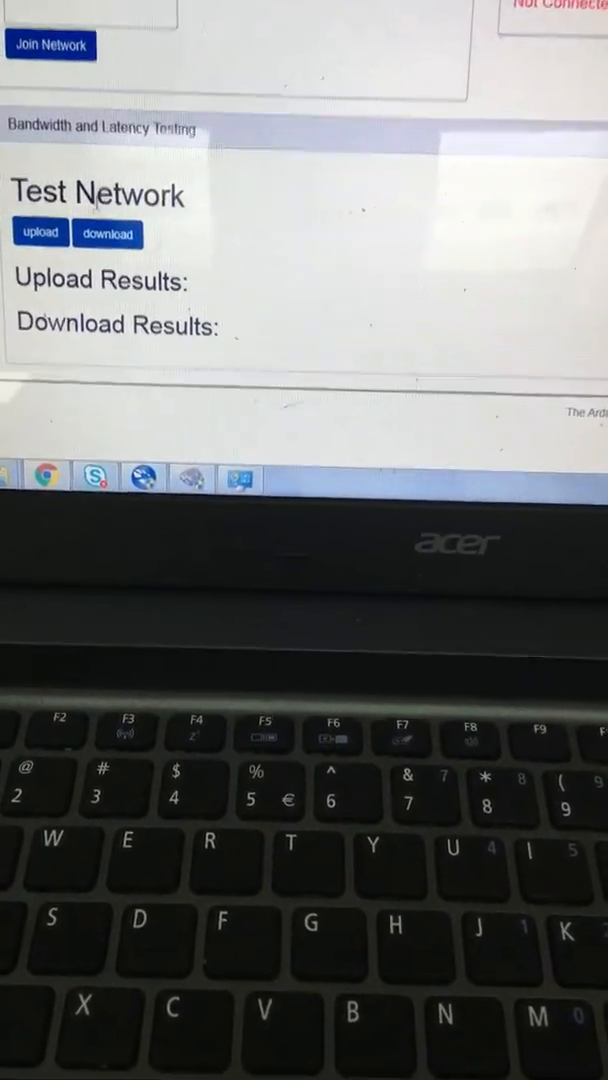
Run repeated upload and download tests, reading about 85.1 Mbps up and 88.0 Mbps down
{"action": "left_click", "coordinate": [40, 232]}
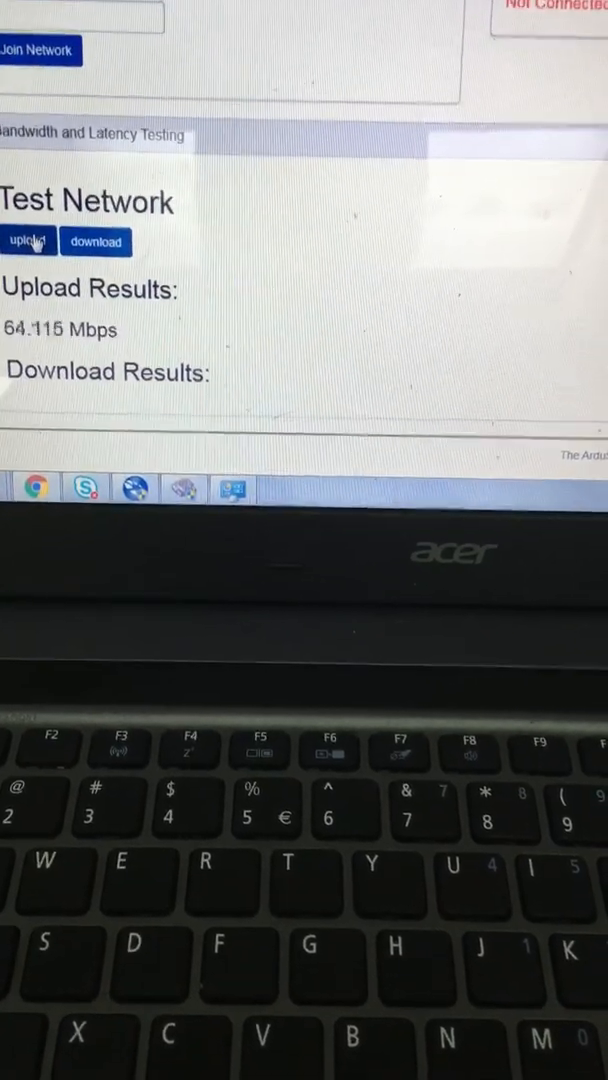
{"action": "left_click", "coordinate": [30, 242]}
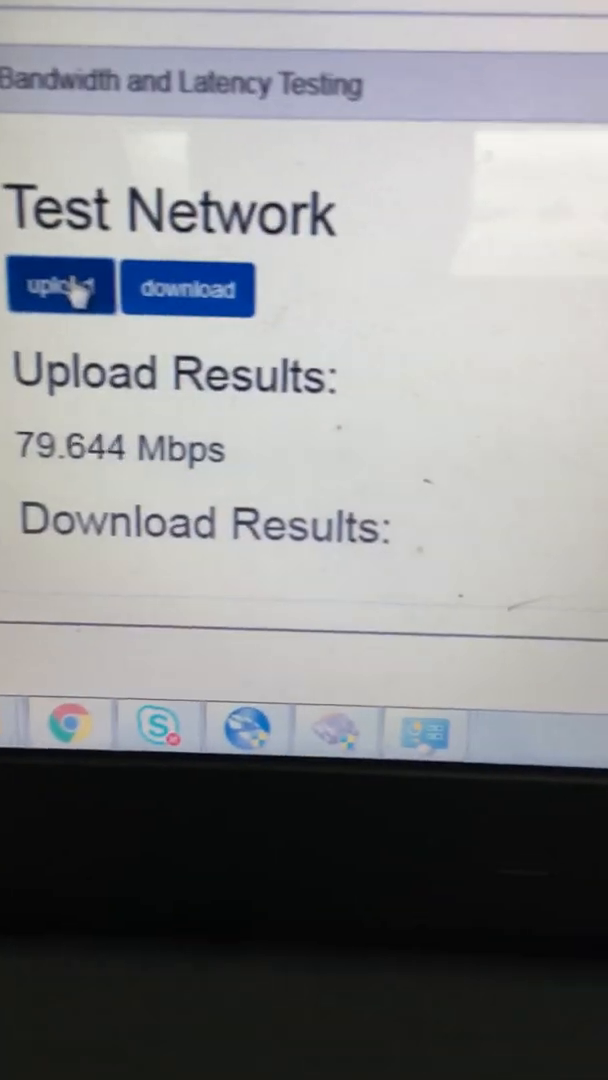
{"action": "left_click", "coordinate": [60, 288]}
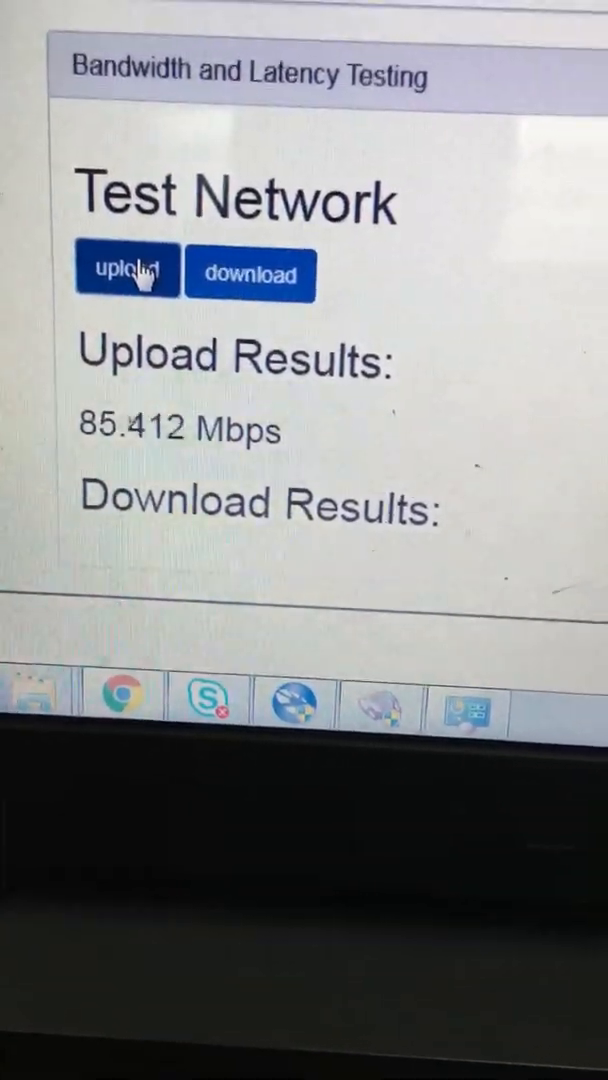
{"action": "left_click", "coordinate": [250, 274]}
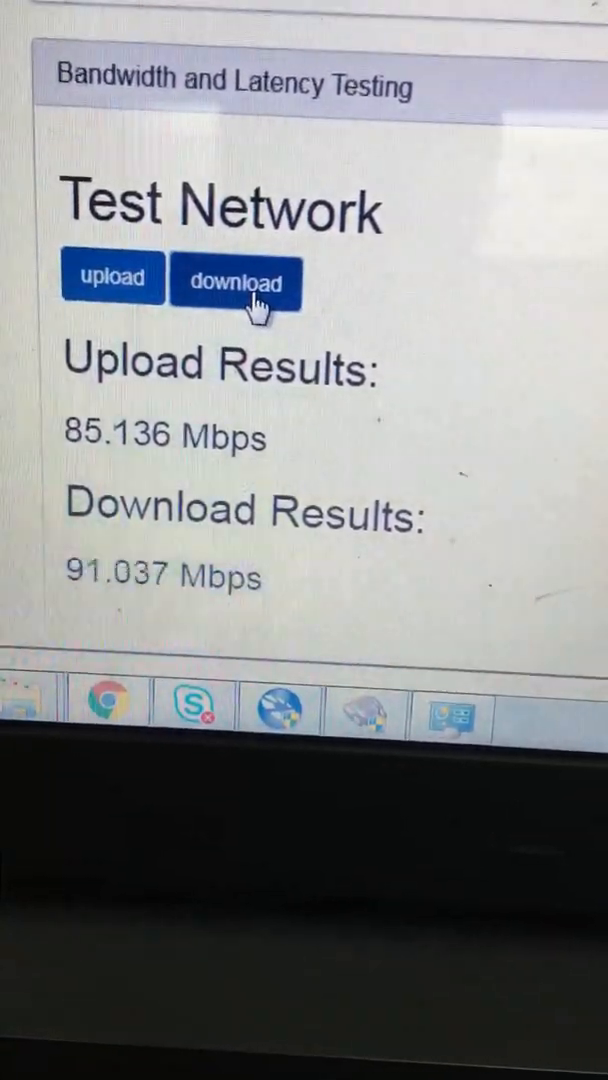
{"action": "left_click", "coordinate": [236, 282]}
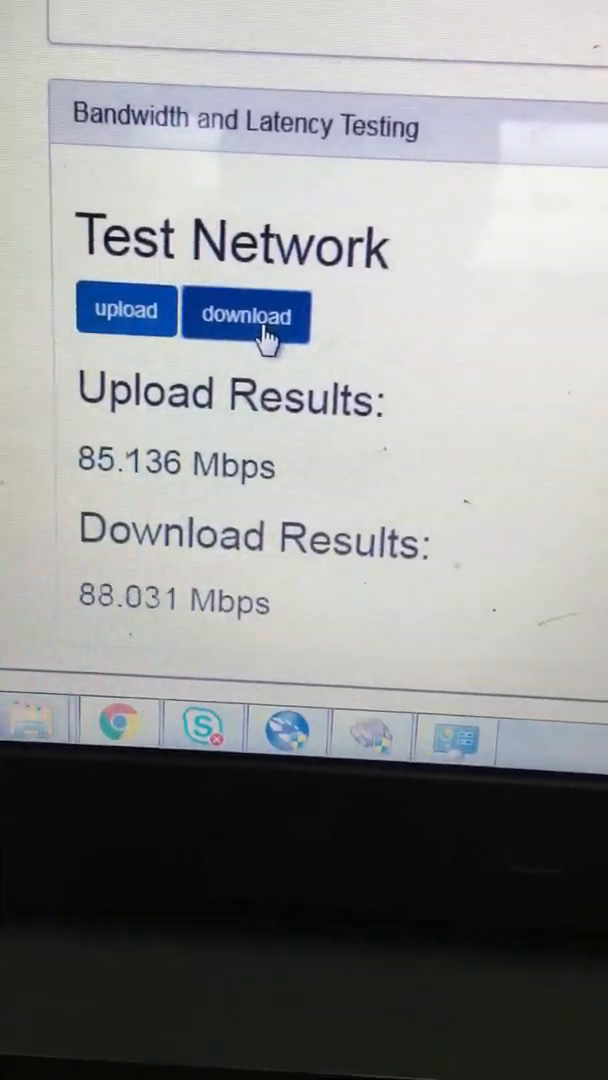